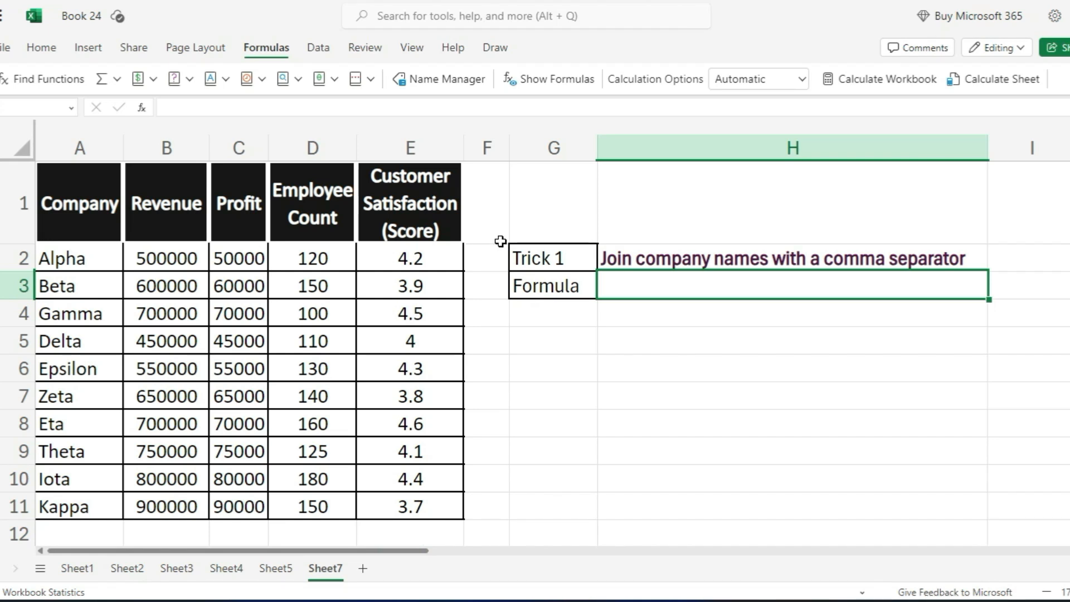
{"action": "mouse_move", "coordinate": [499, 236]}
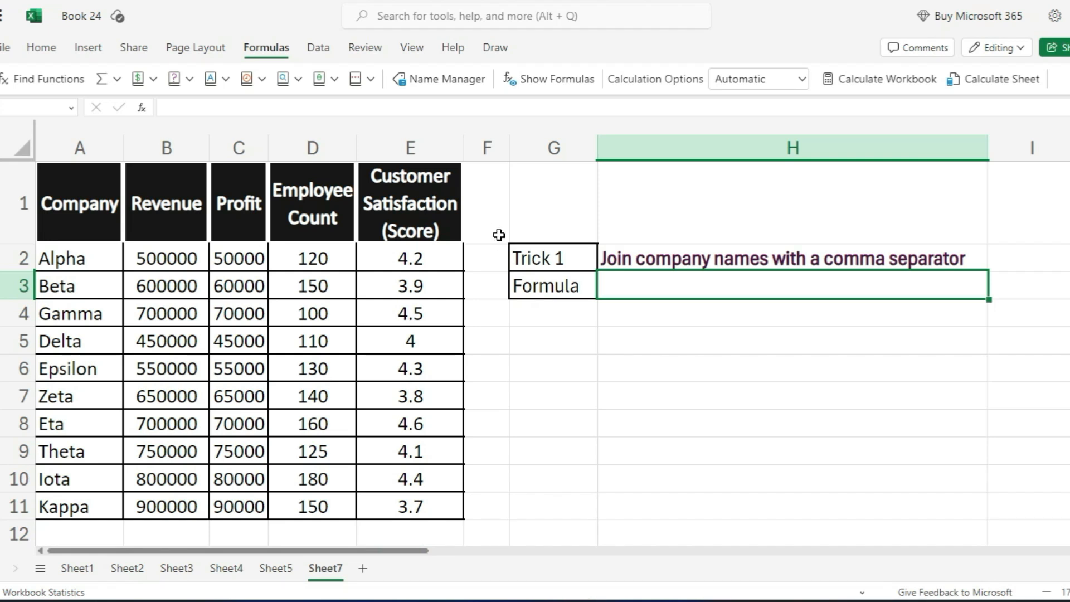
{"action": "mouse_move", "coordinate": [644, 394]}
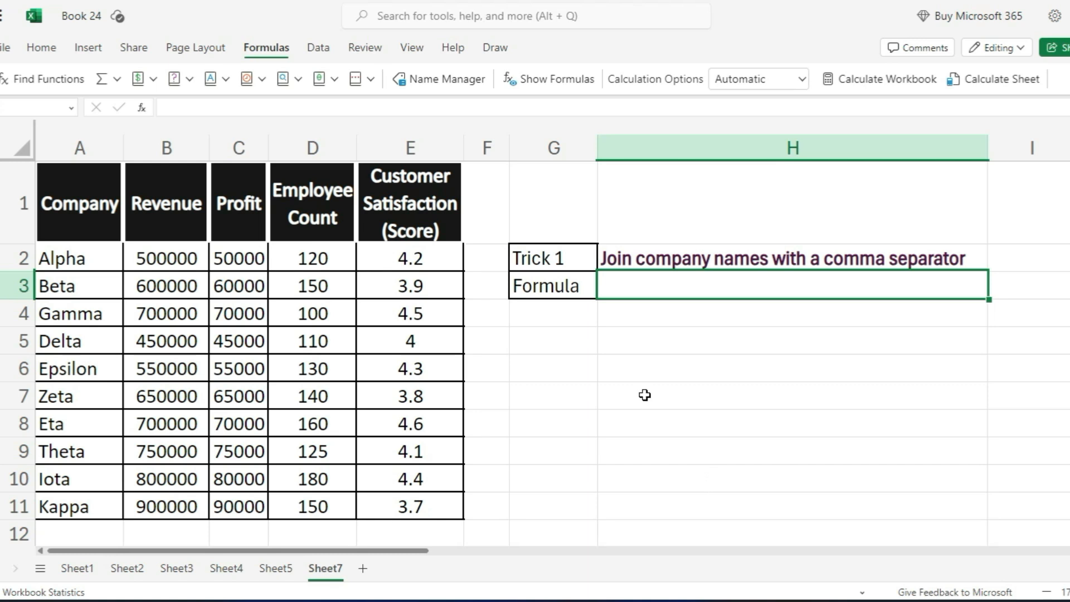
{"action": "mouse_move", "coordinate": [572, 314]}
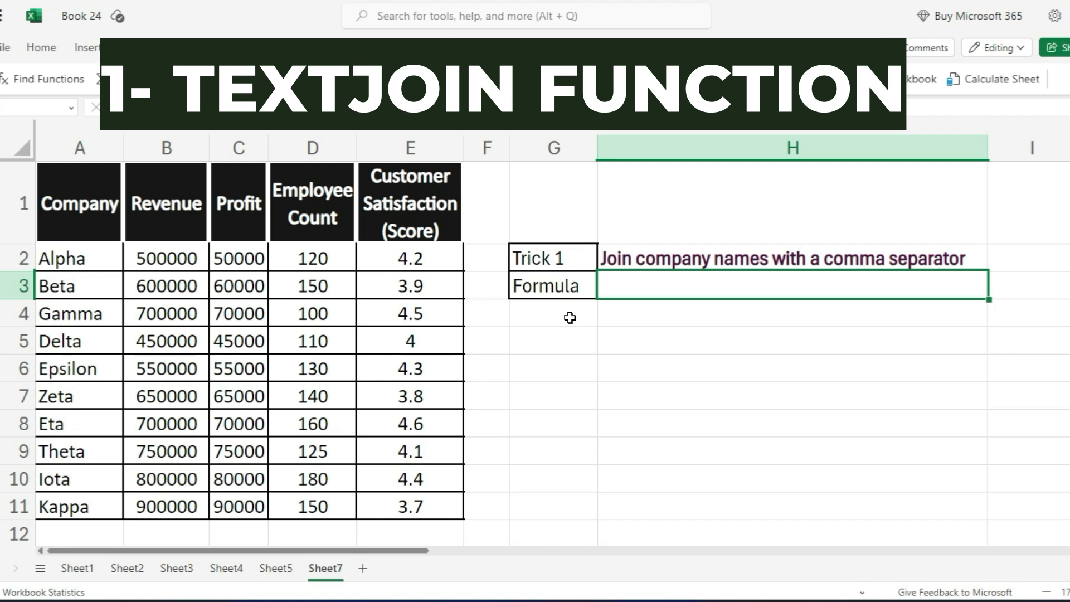
Enter =TEXTJOIN(",",TRUE,A2:A11) in H3 to join the company names with commas
{"action": "left_click", "coordinate": [266, 48]}
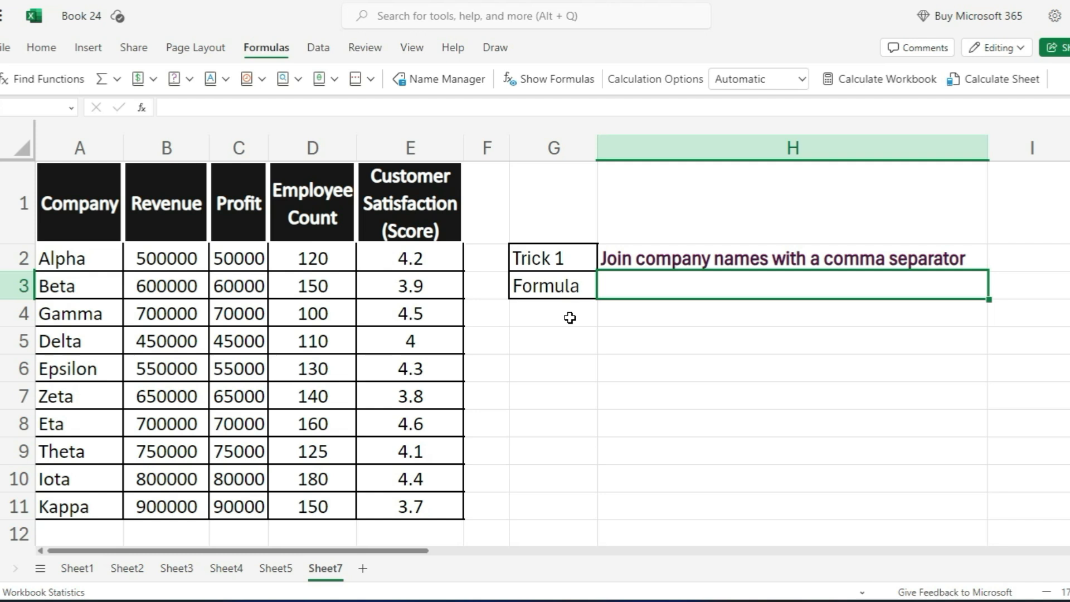
{"action": "type", "text": "="}
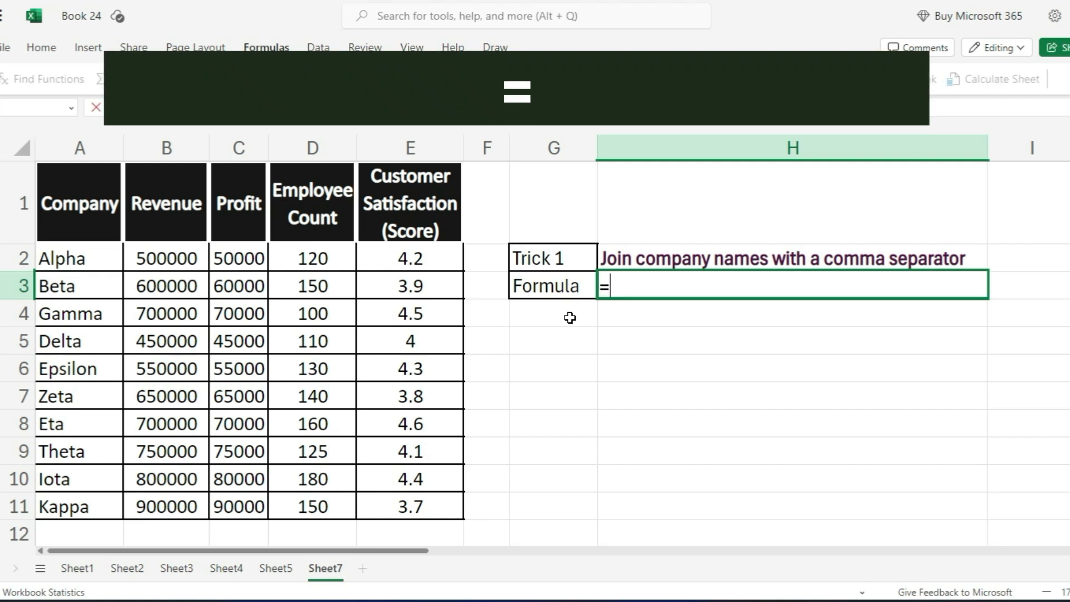
{"action": "type", "text": "text"}
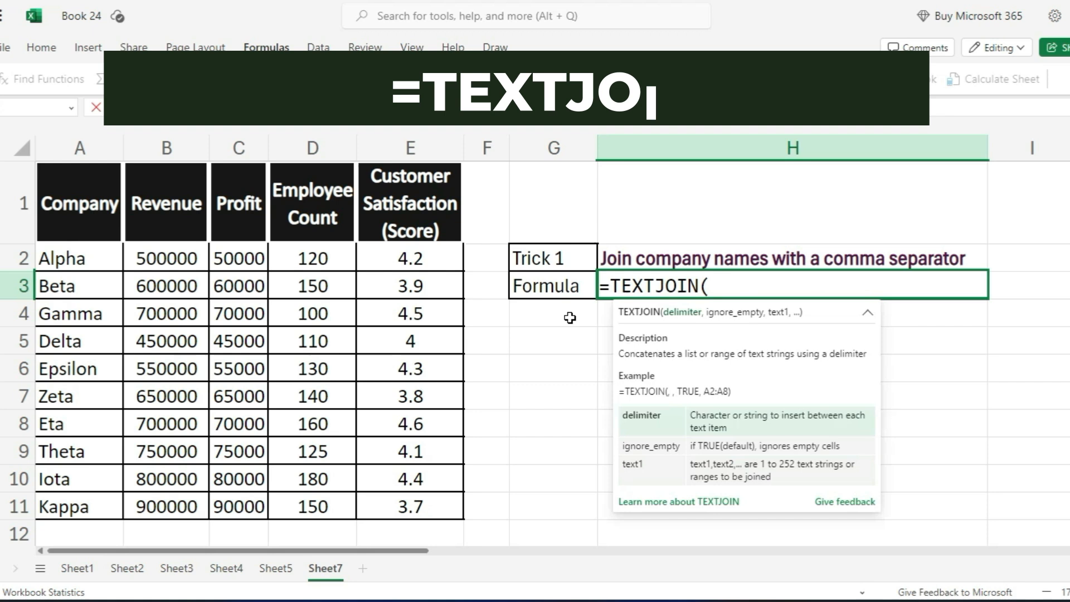
{"action": "type", "text": "\",\","}
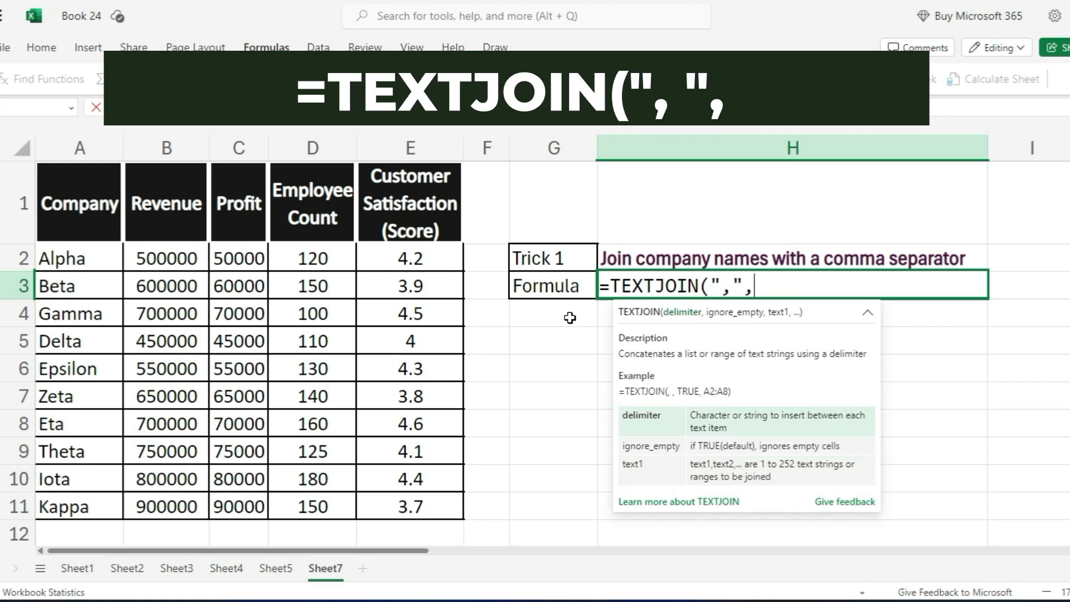
{"action": "type", "text": "TRUE,"}
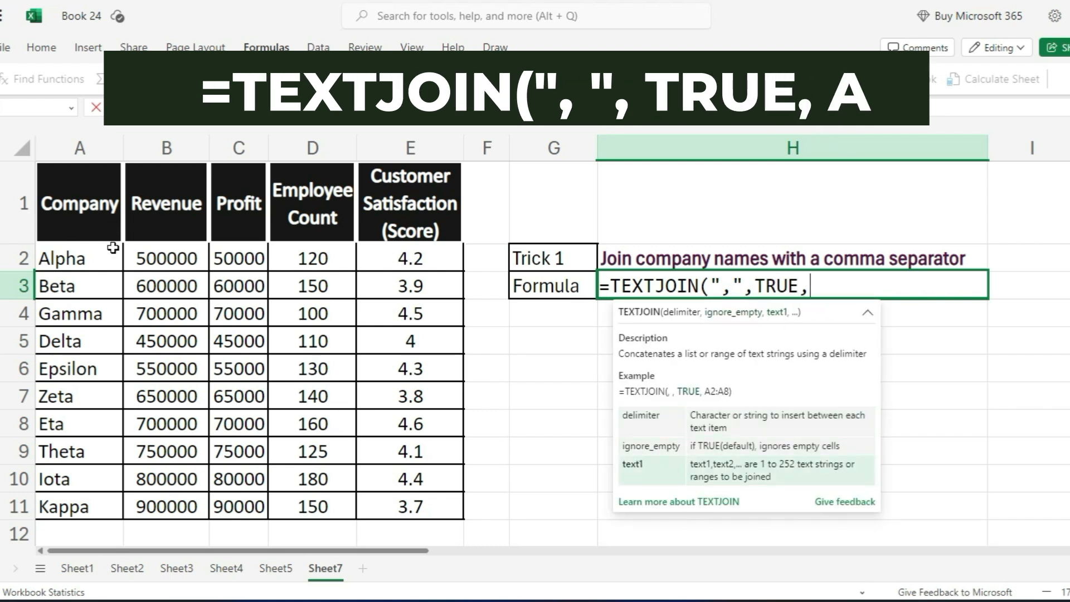
{"action": "left_click_drag", "start_coordinate": [78, 257], "coordinate": [78, 506]}
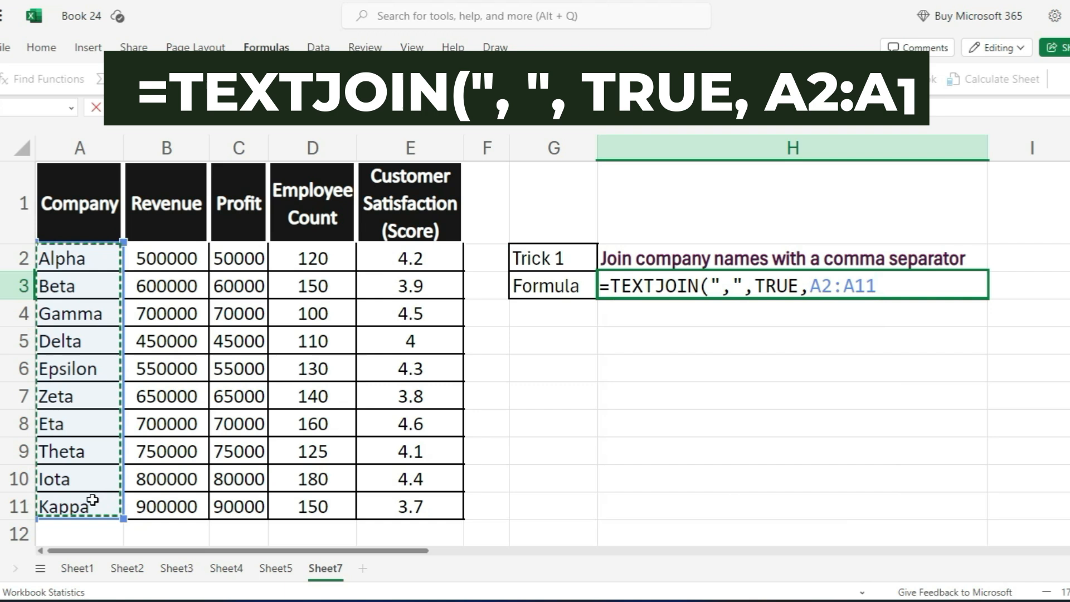
{"action": "type", "text": ")"}
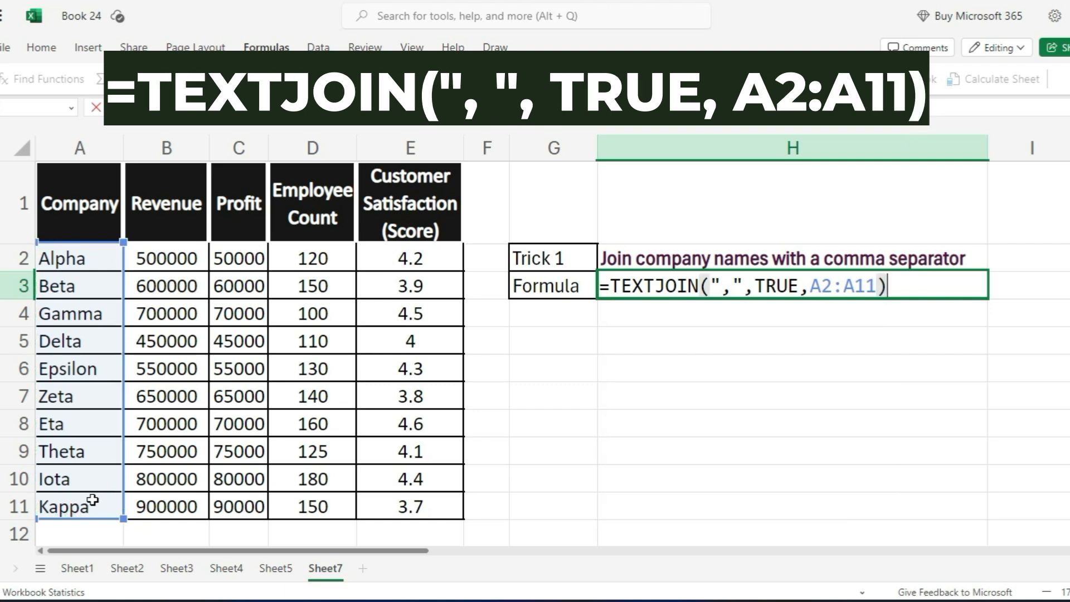
{"action": "key", "text": "Enter"}
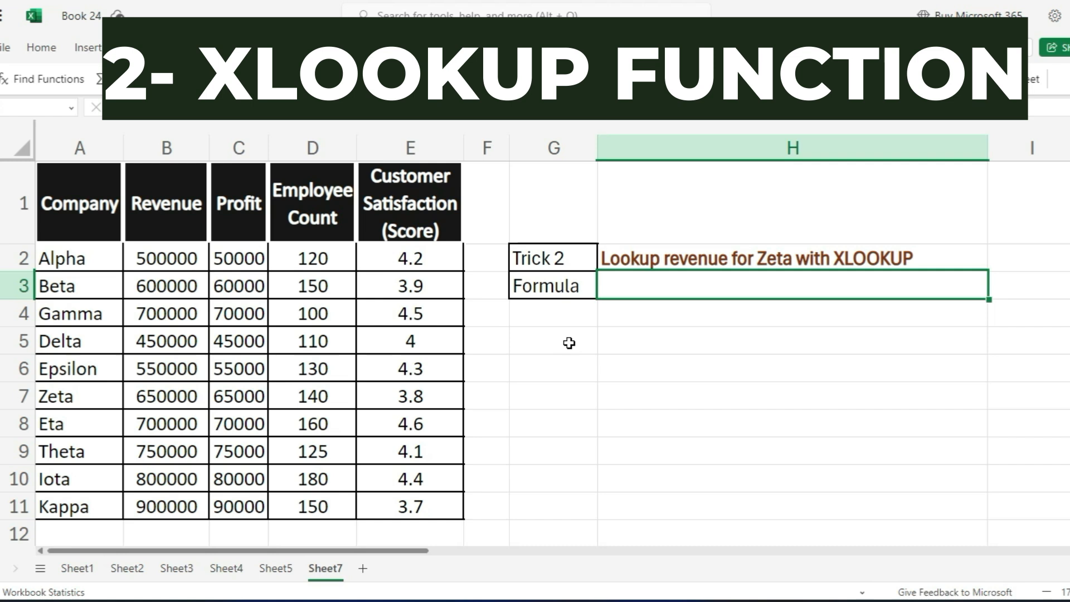
{"action": "mouse_move", "coordinate": [619, 288]}
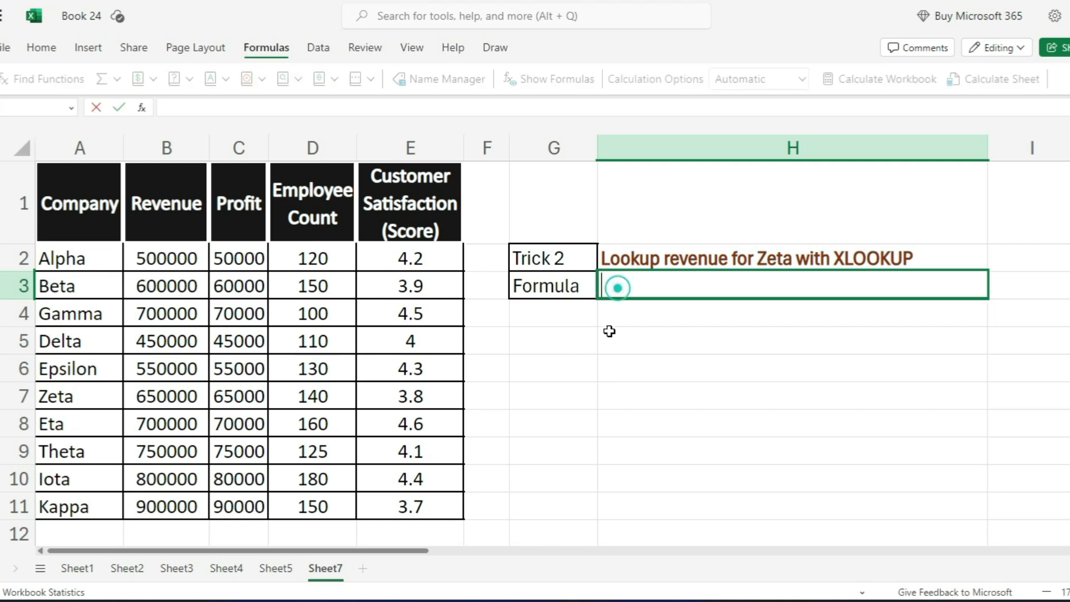
Enter =XLOOKUP("Zeta",A2:A11,B2:B11,"Not Found") in H3
{"action": "type", "text": "=xlo"}
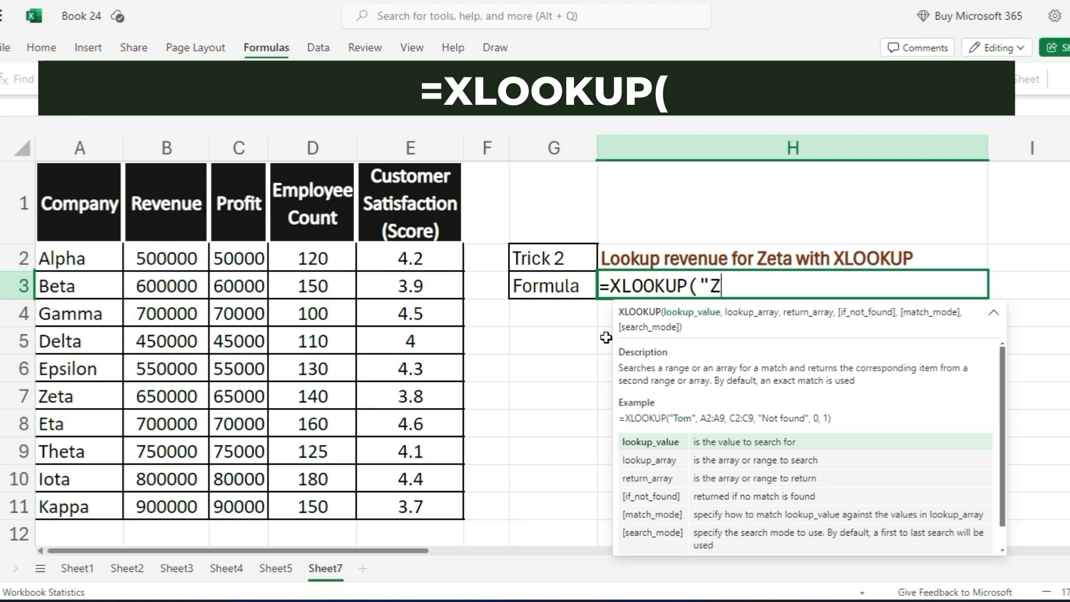
{"action": "type", "text": "eta"}
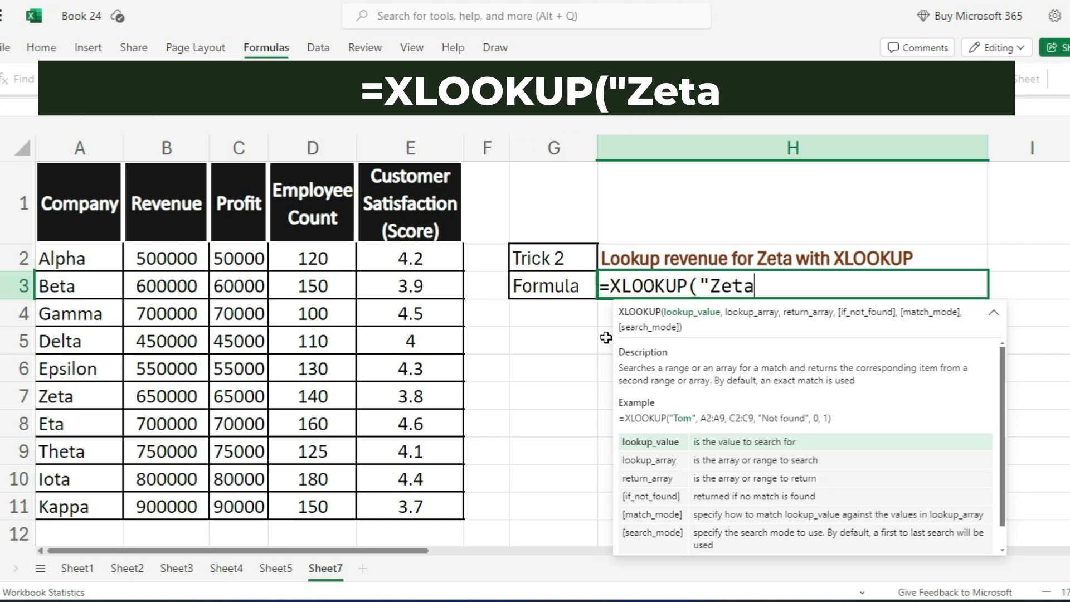
{"action": "type", "text": "\", A2:"}
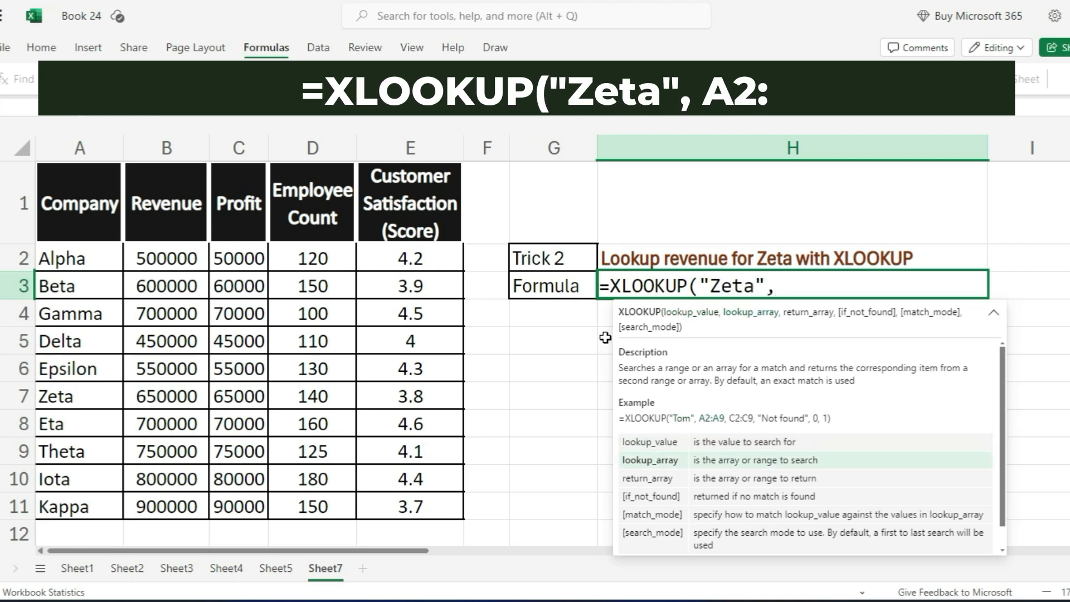
{"action": "left_click_drag", "start_coordinate": [78, 258], "coordinate": [79, 478]}
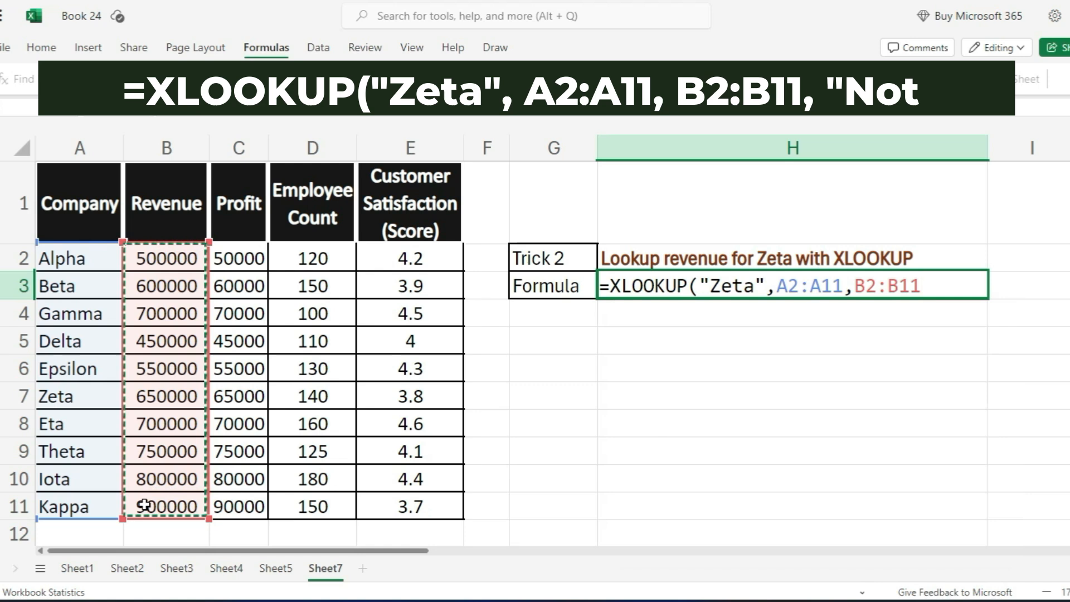
{"action": "type", "text": ",\"Not Found"}
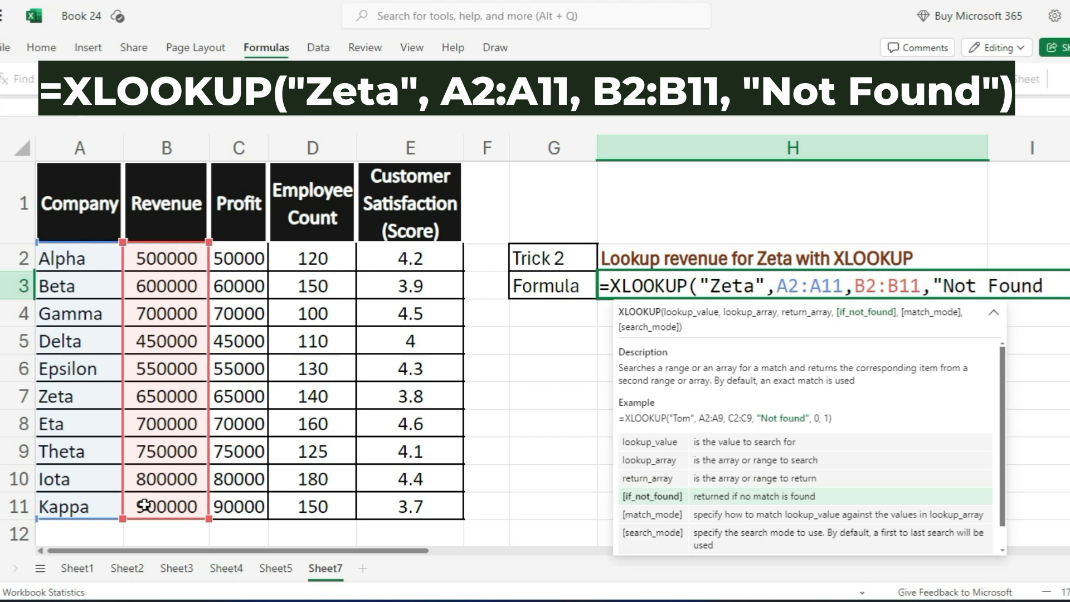
{"action": "key", "text": "Enter"}
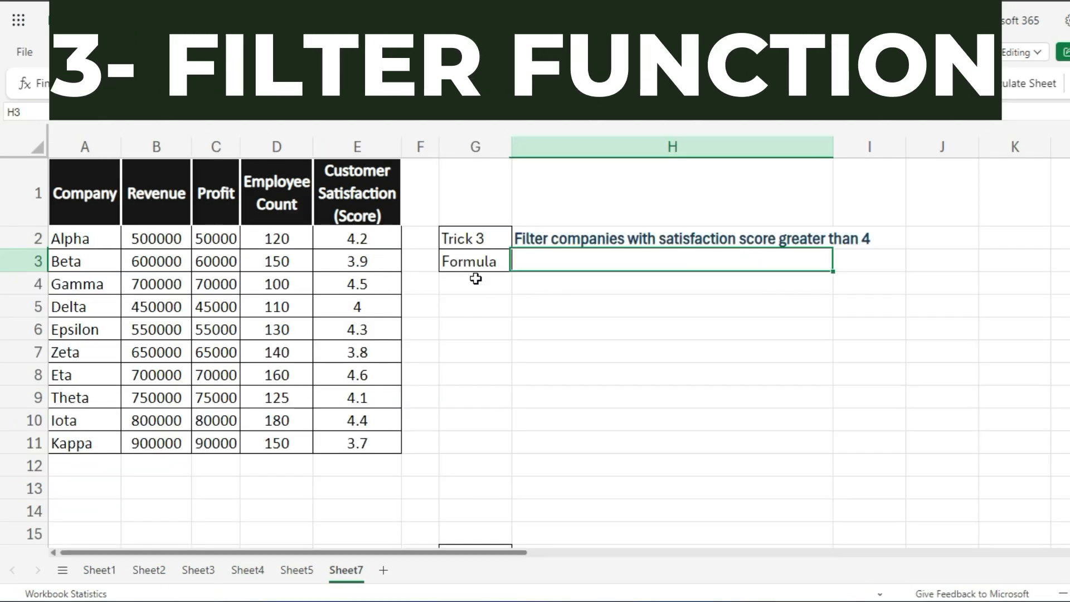
{"action": "mouse_move", "coordinate": [461, 306]}
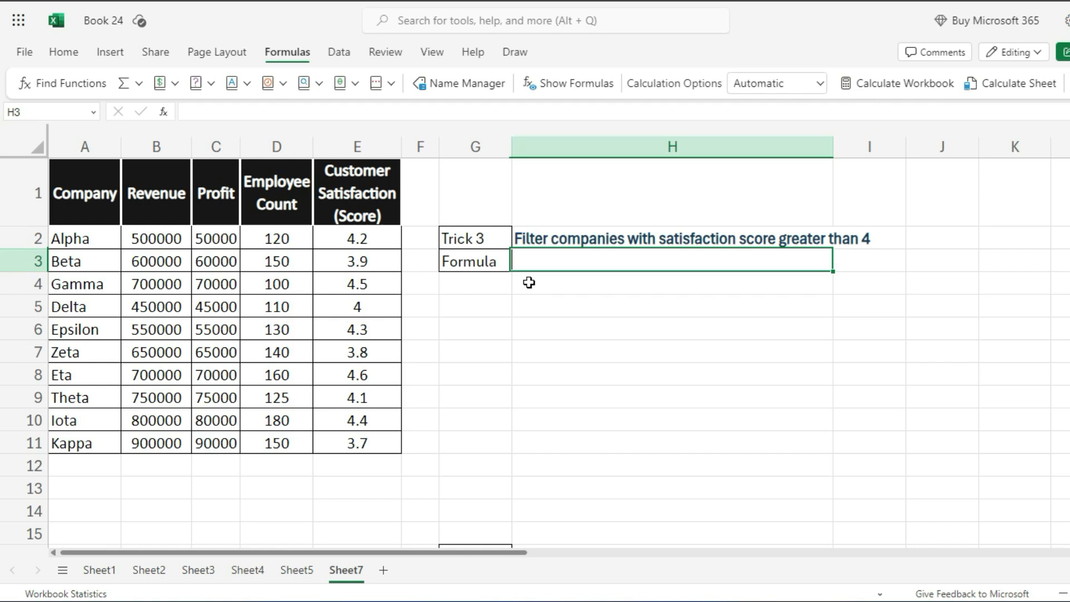
Select cell H3 for the Trick 3 satisfaction filter formula
{"action": "left_click", "coordinate": [671, 260]}
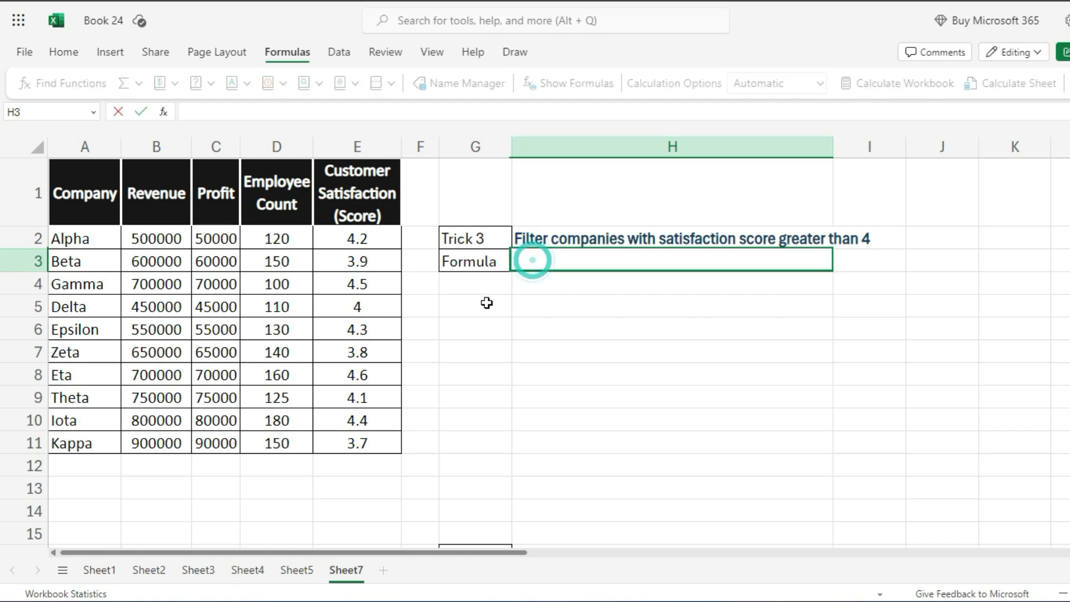
Enter =FILTER(A2:E11,E2:E11>4,"No Result") in H3
{"action": "type", "text": "=fi"}
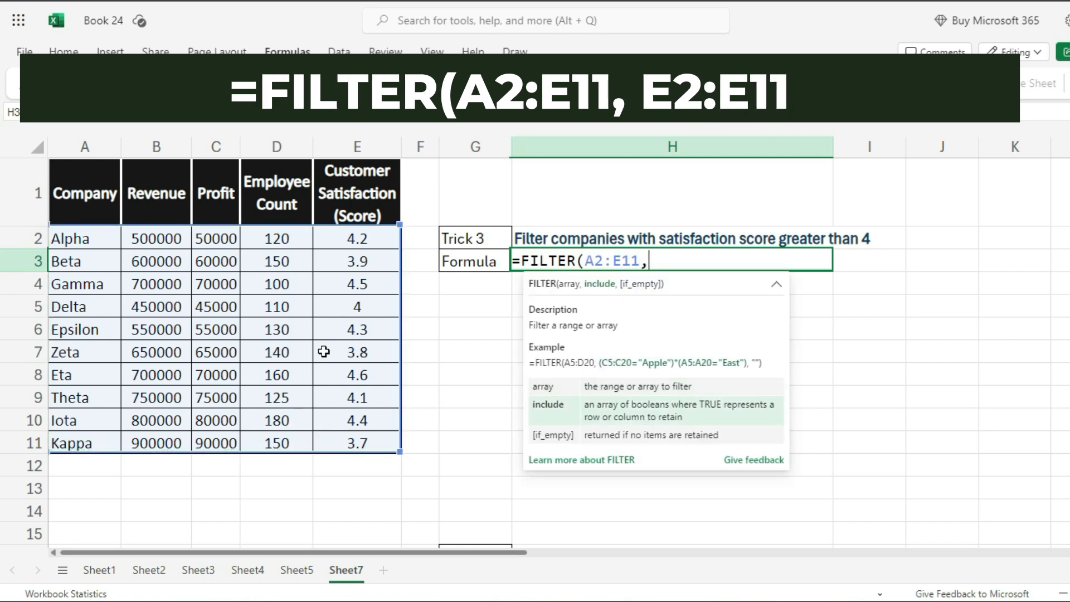
{"action": "type", "text": "E2:E11>4, \""}
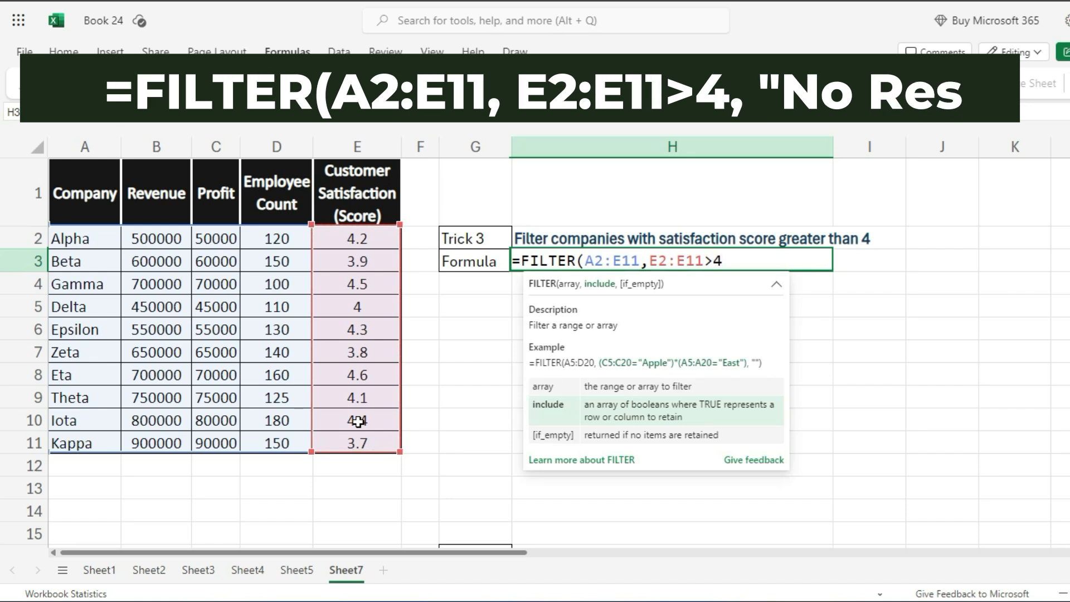
{"action": "type", "text": ","}
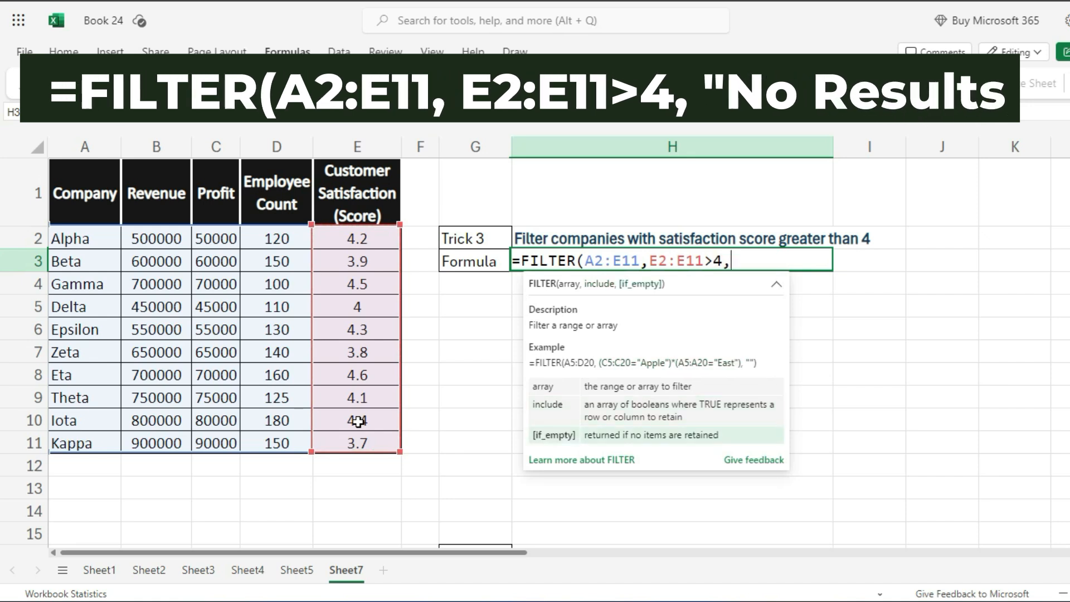
{"action": "type", "text": "\"No"}
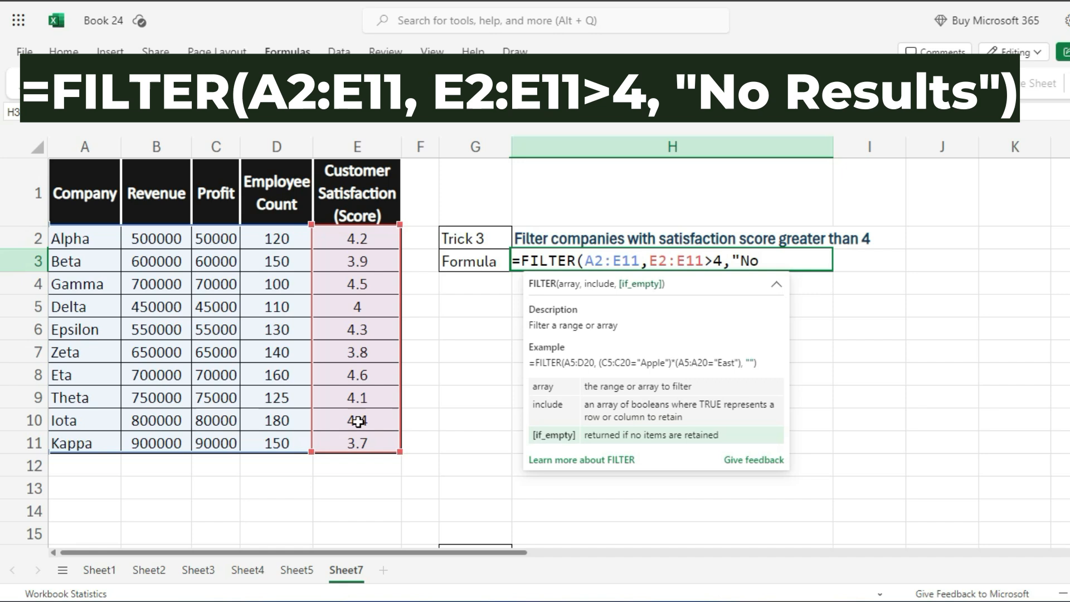
{"action": "type", "text": "Result\")"}
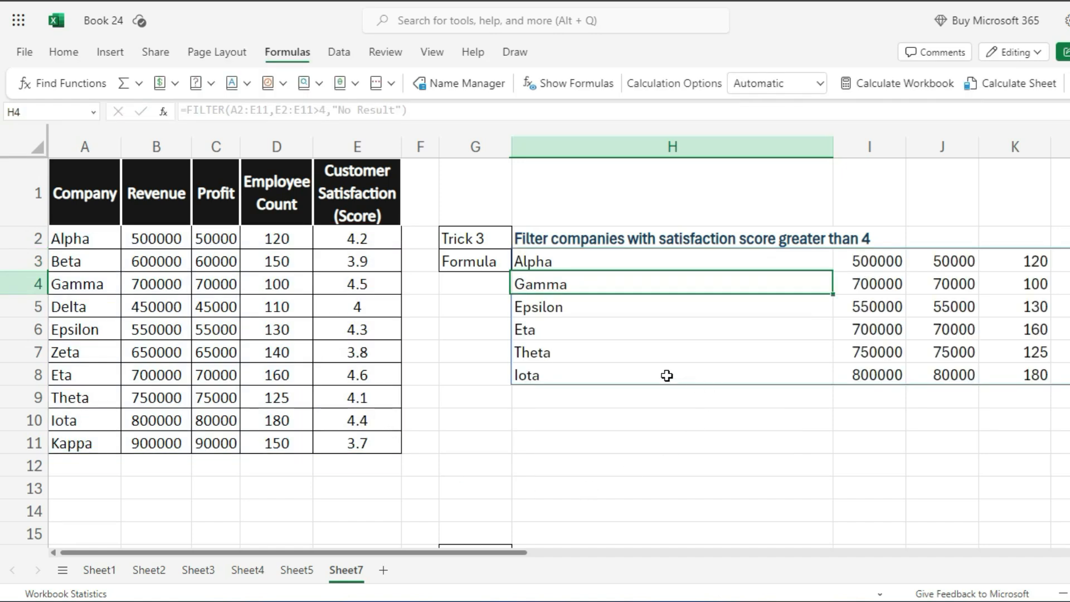
{"action": "mouse_move", "coordinate": [644, 356]}
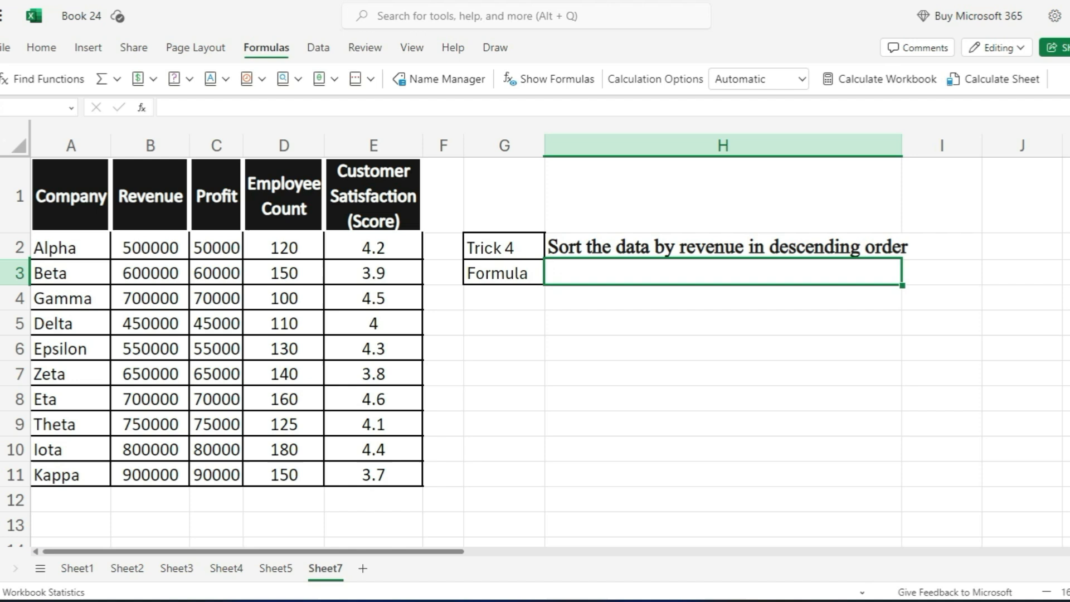
Enter =SORT(A2:E11,2,-1) in H3 to sort companies by revenue descending
{"action": "type", "text": "=s"}
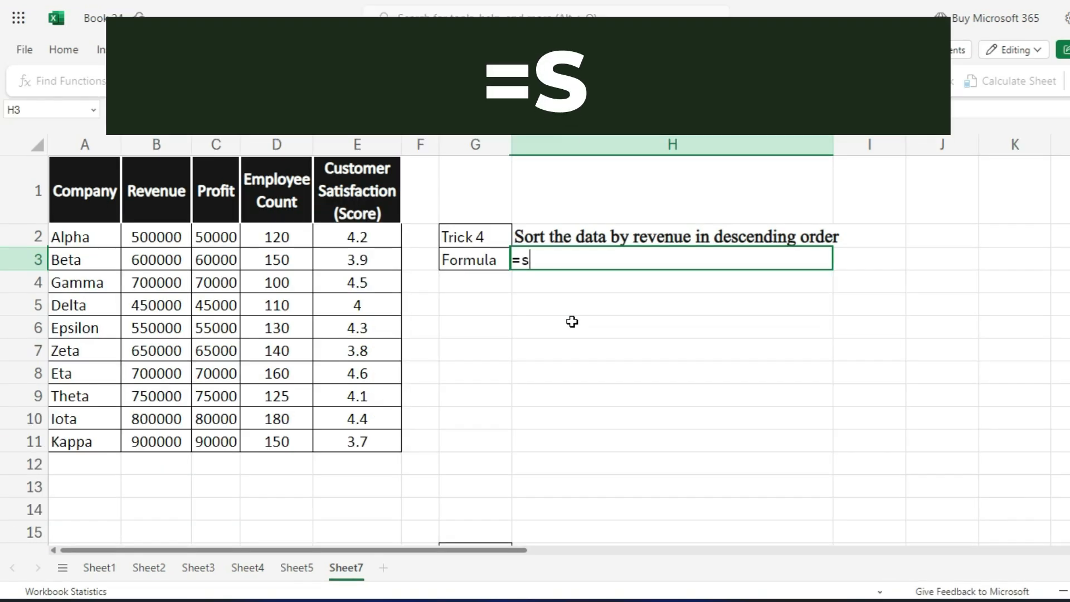
{"action": "type", "text": "ORT(A2:E11"}
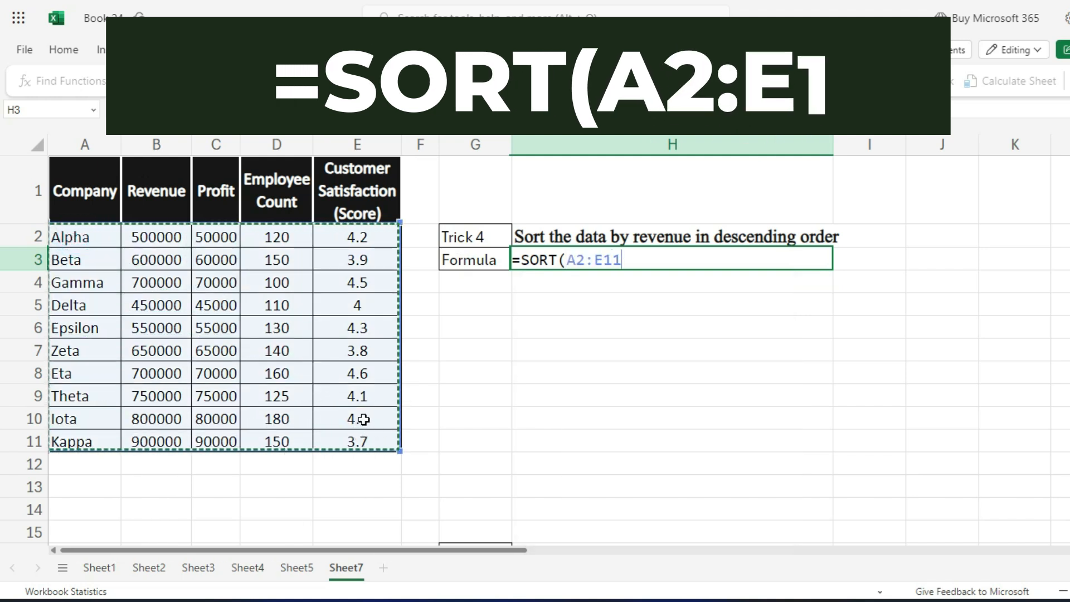
{"action": "type", "text": ", 2,"}
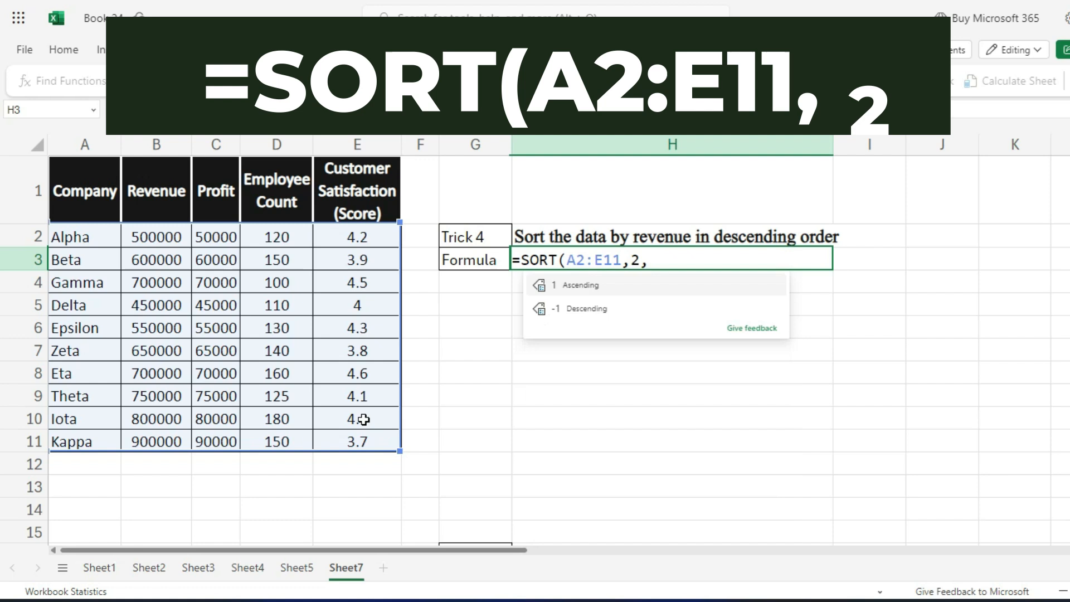
{"action": "type", "text": "-1"}
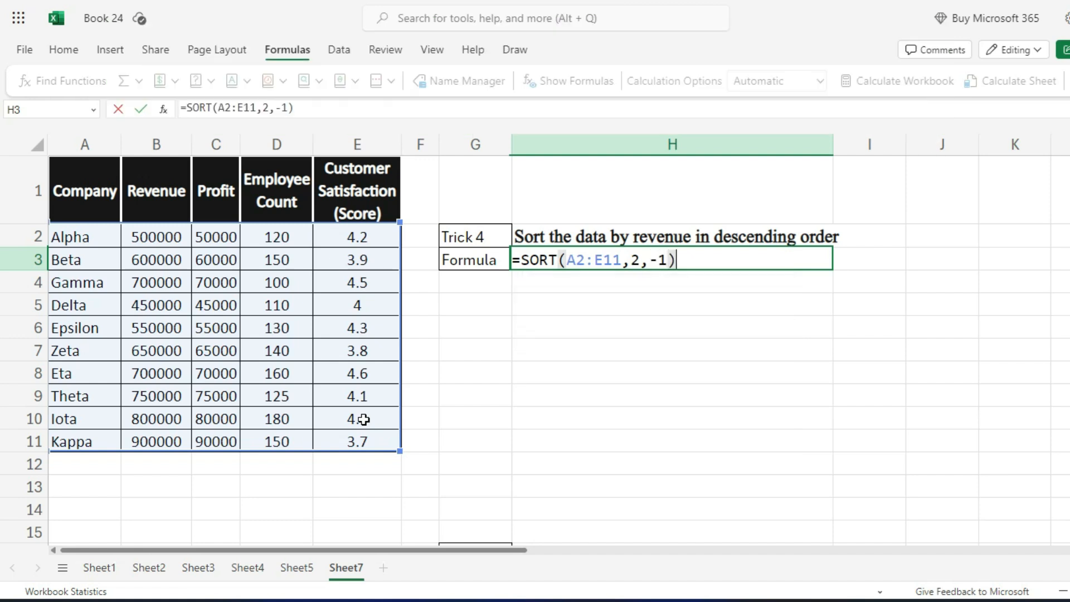
{"action": "key", "text": "Enter"}
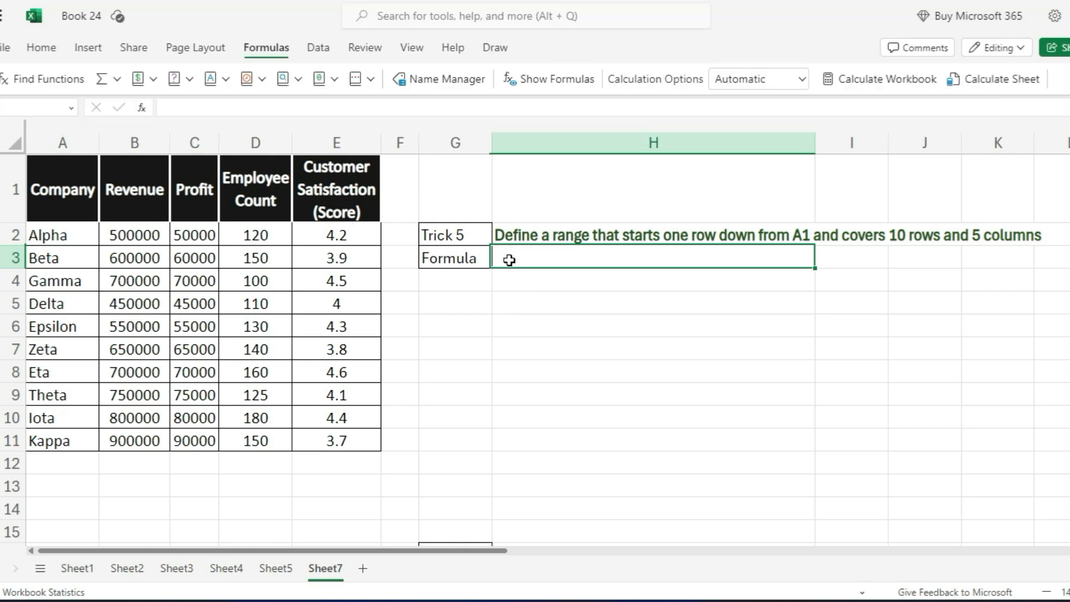
Enter =OFFSET(A1,1,0,10,5) in H3
{"action": "type", "text": "="}
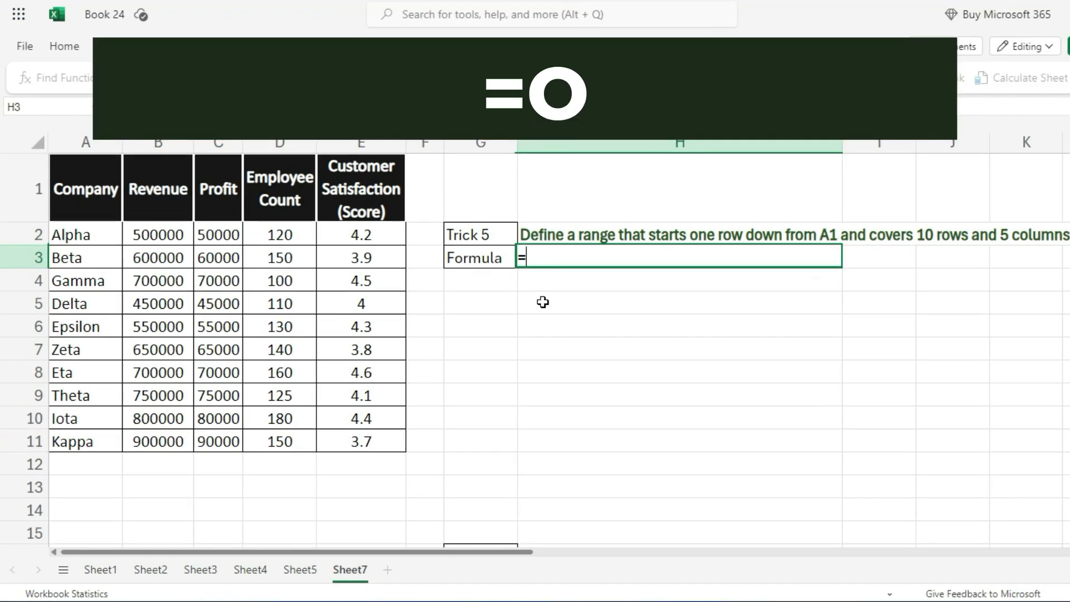
{"action": "type", "text": "OFFSET("}
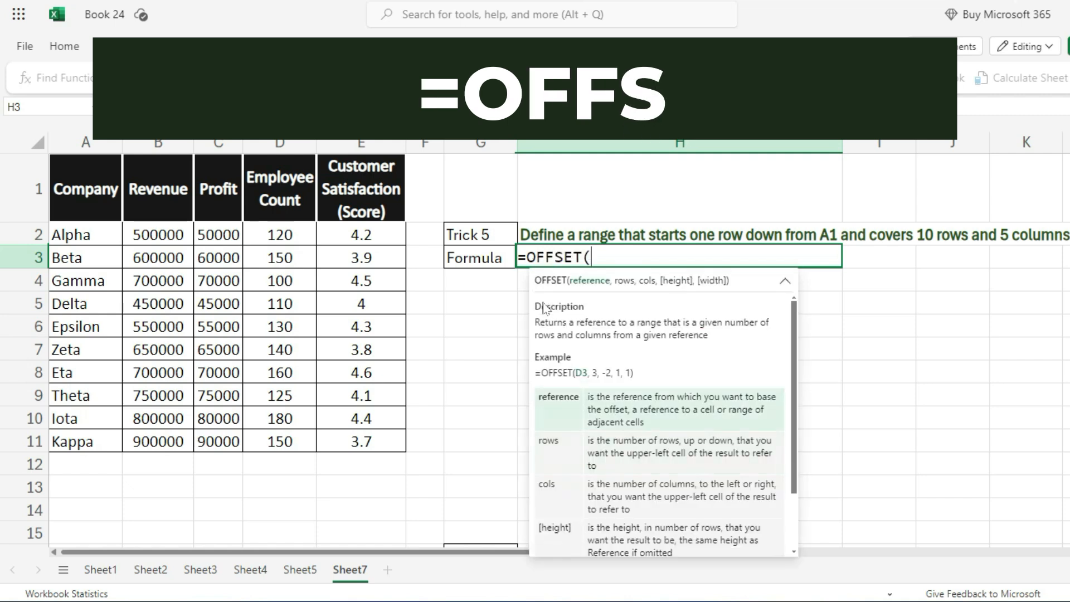
{"action": "left_click", "coordinate": [85, 188]}
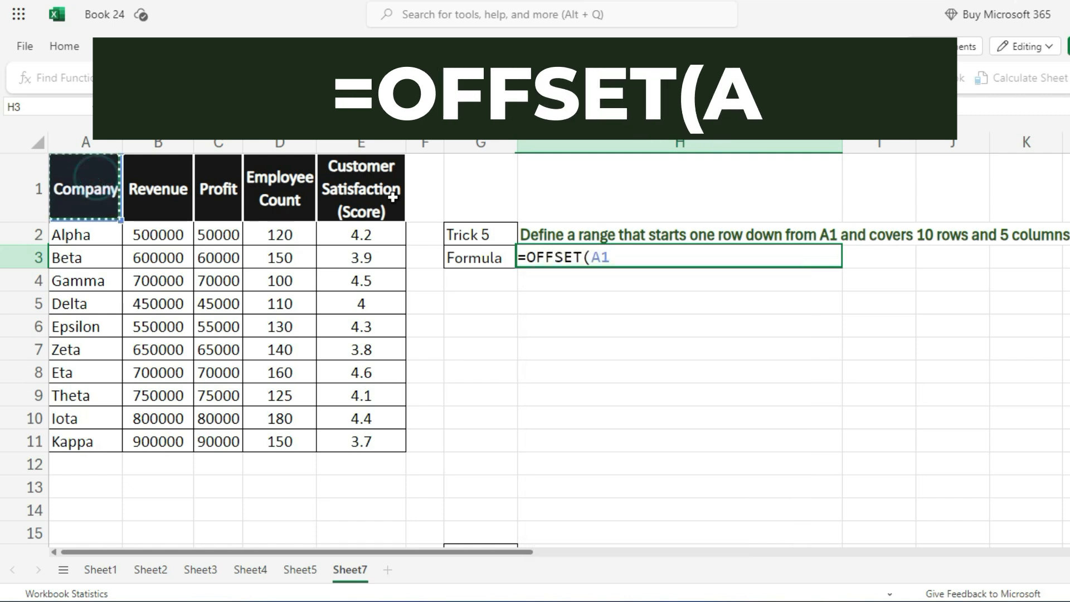
{"action": "type", "text": ", 1,"}
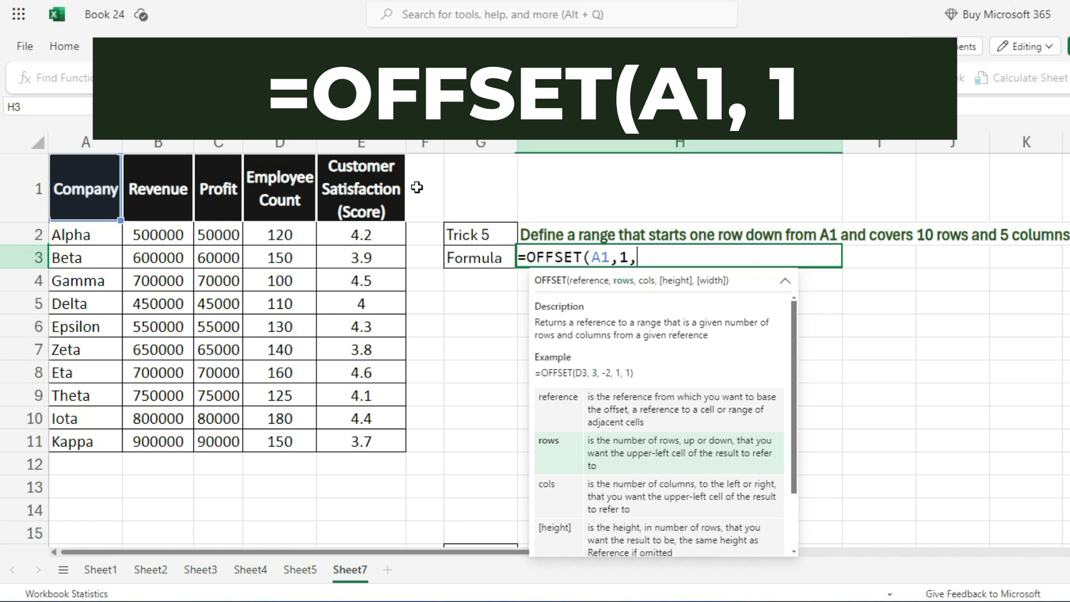
{"action": "type", "text": "0,10"}
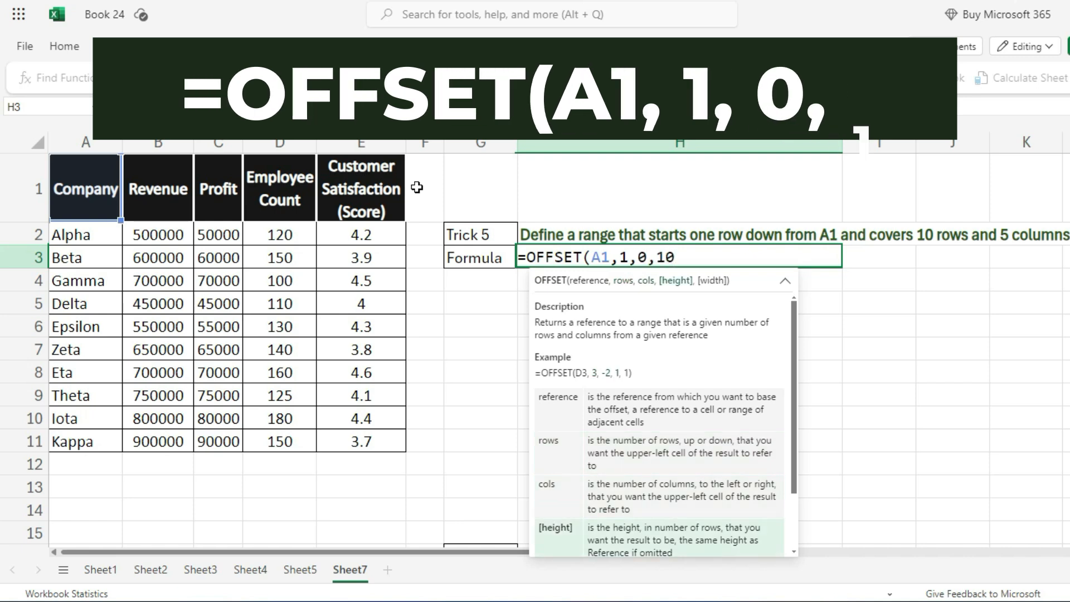
{"action": "type", "text": ",5)"}
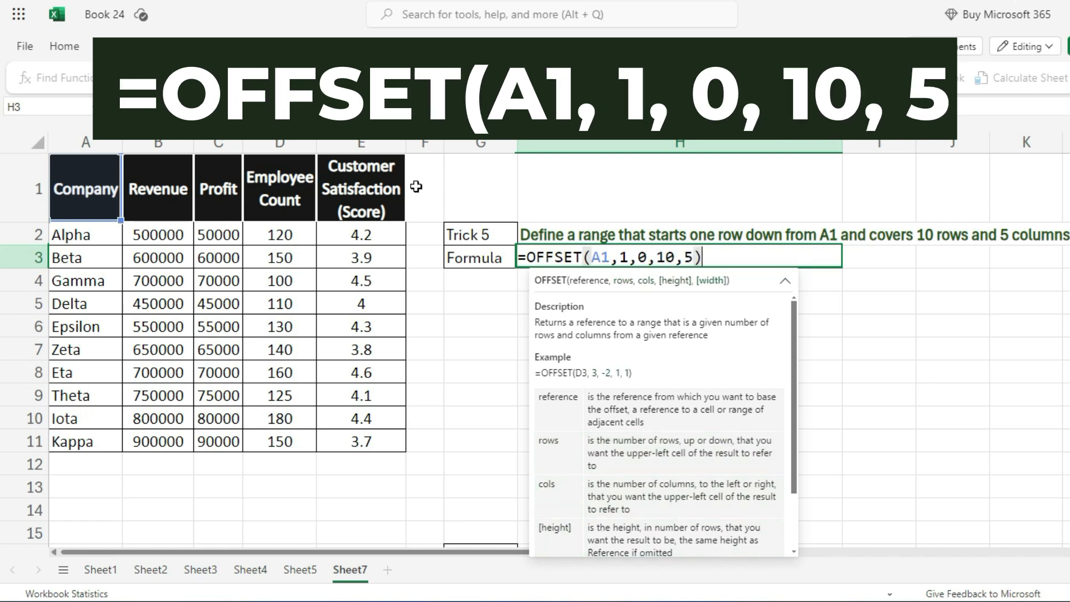
{"action": "key", "text": "Enter"}
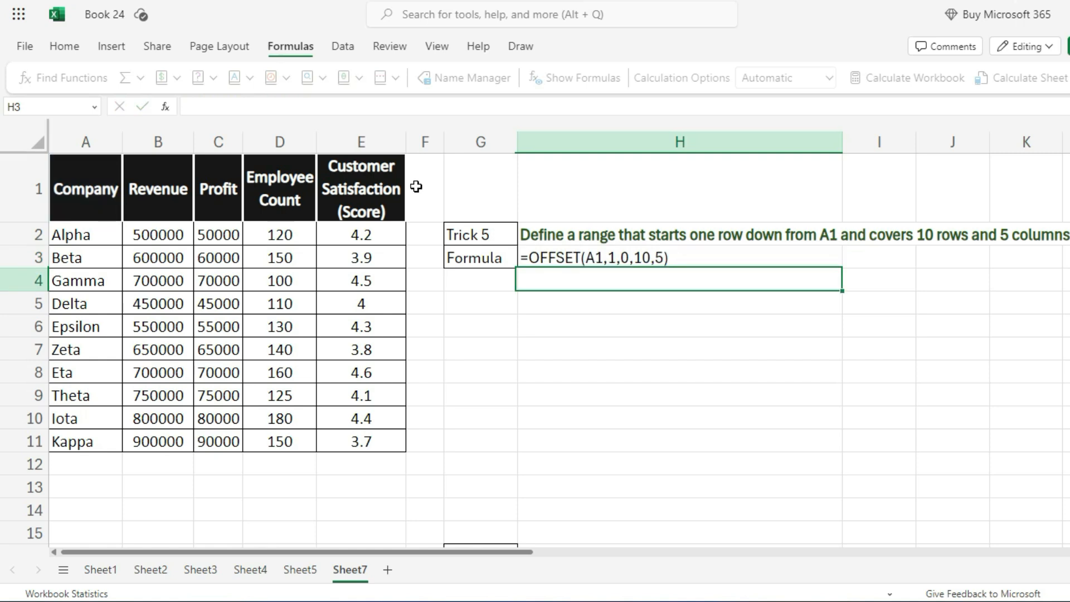